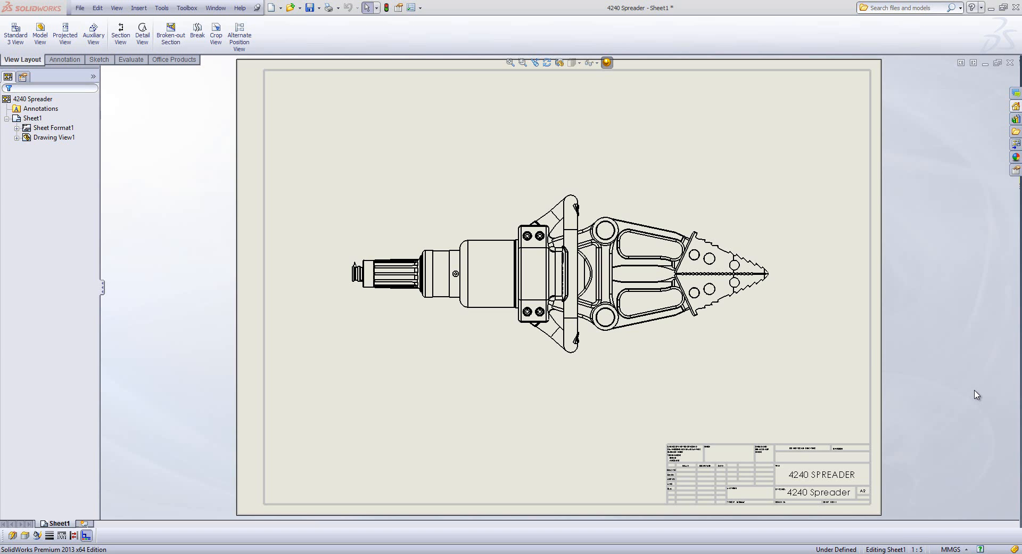
- Open the 4240 Spreader.SLDASM assembly from the drawing view's right-click menu
right_click(561, 267)
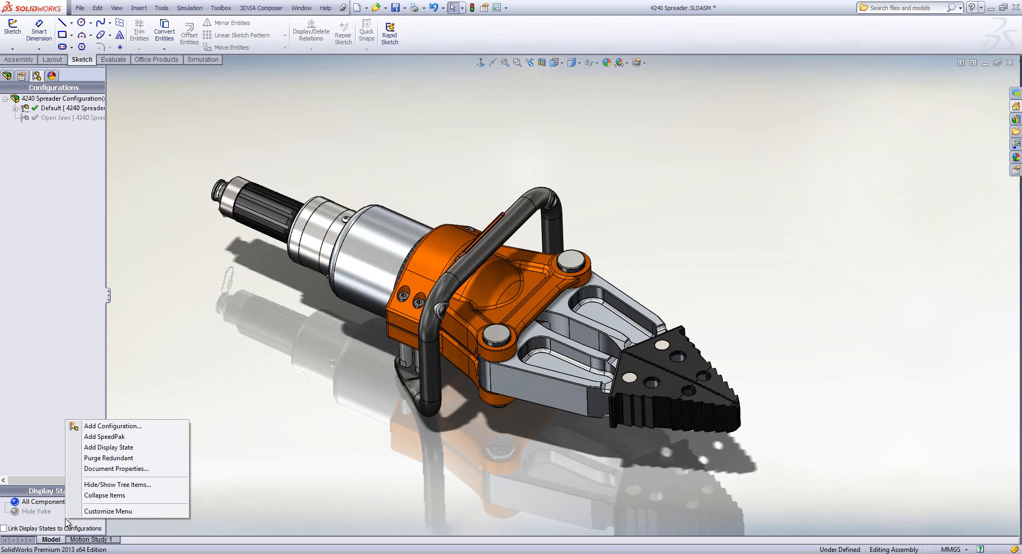
- Add a new display state to the assembly and rename it Handle Gone
click(108, 447)
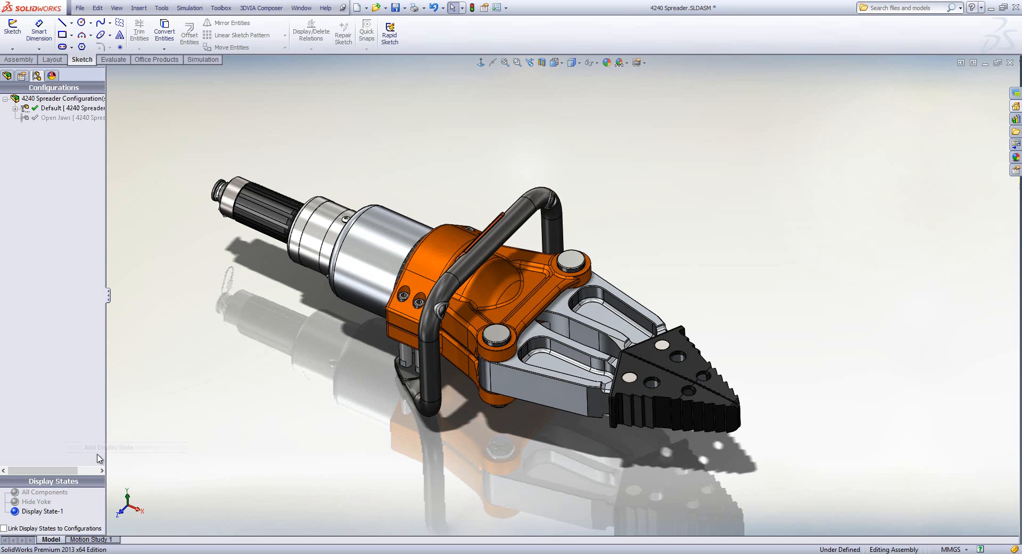
click(43, 511)
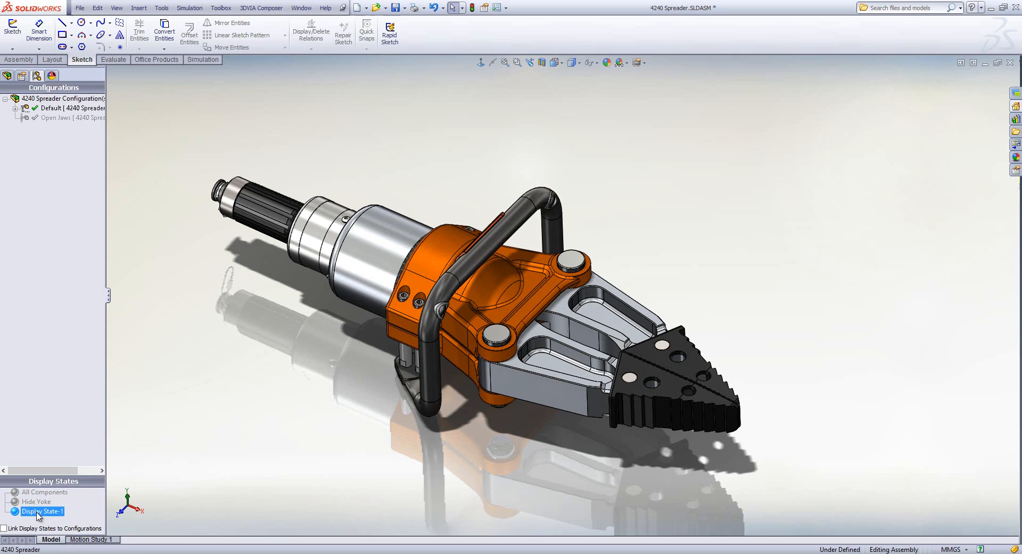
double_click(43, 511)
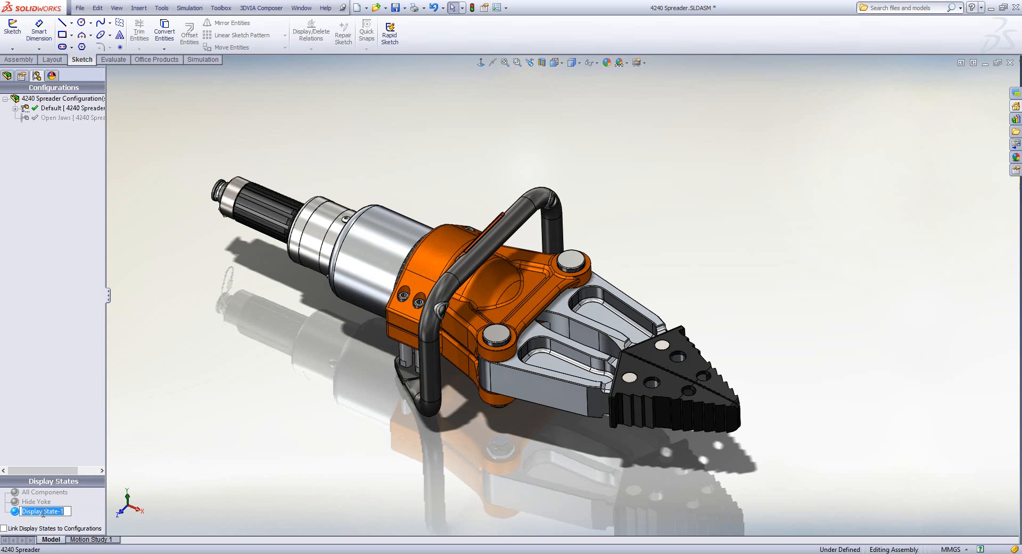
text(Handle Gone)
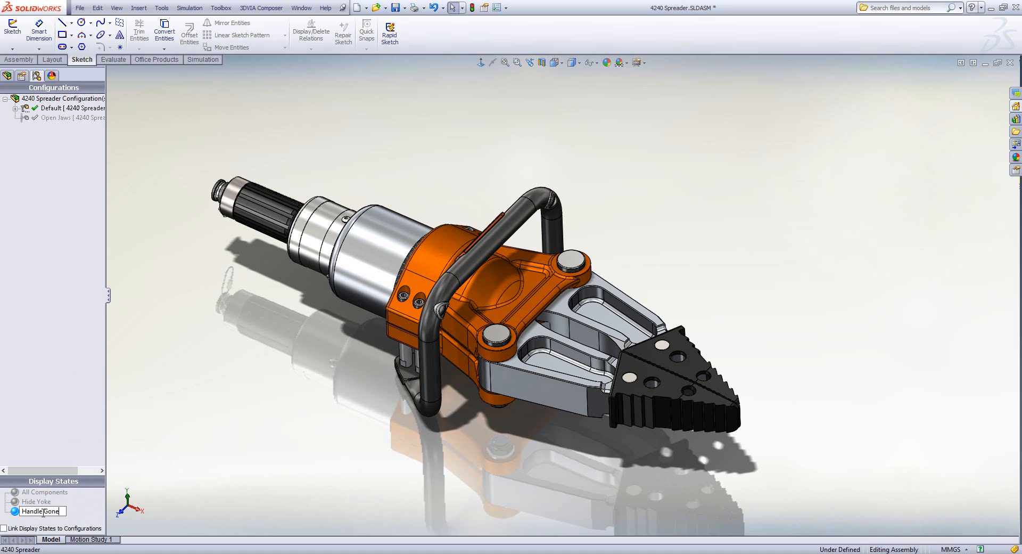
- Confirm the Handle Gone name and hide the Handle Assembly component
click(7, 74)
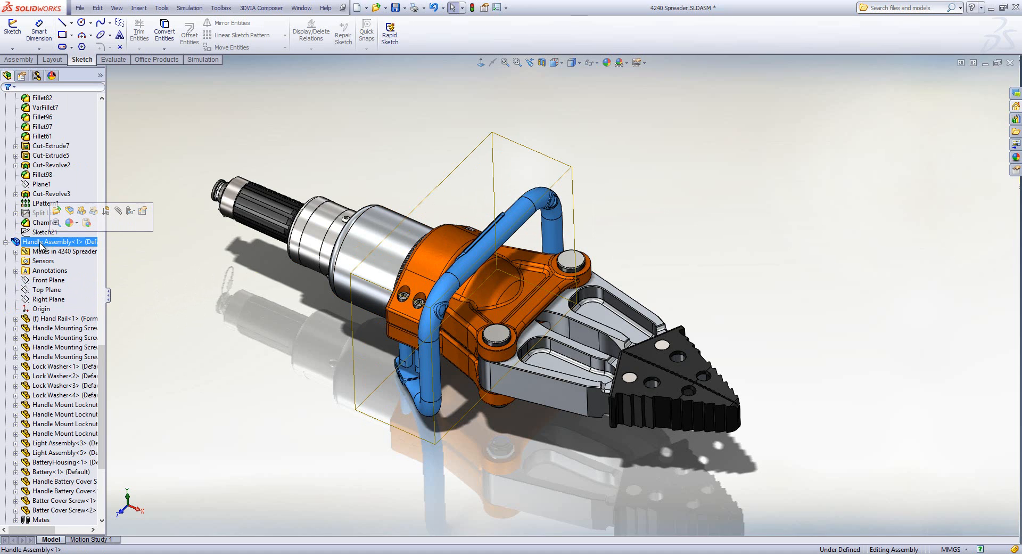
click(45, 232)
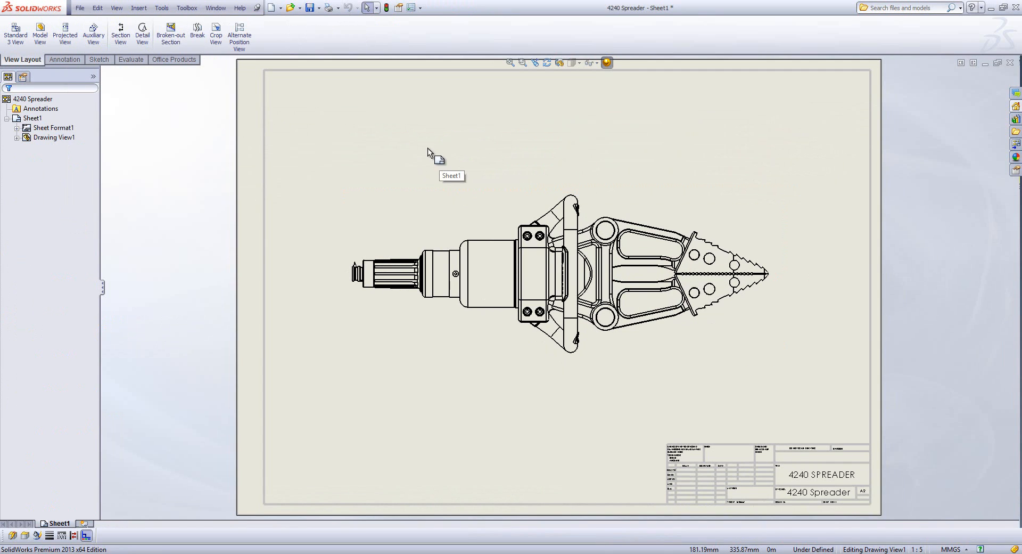
- Set Drawing View1's display state to Handle Gone in its Properties
click(561, 274)
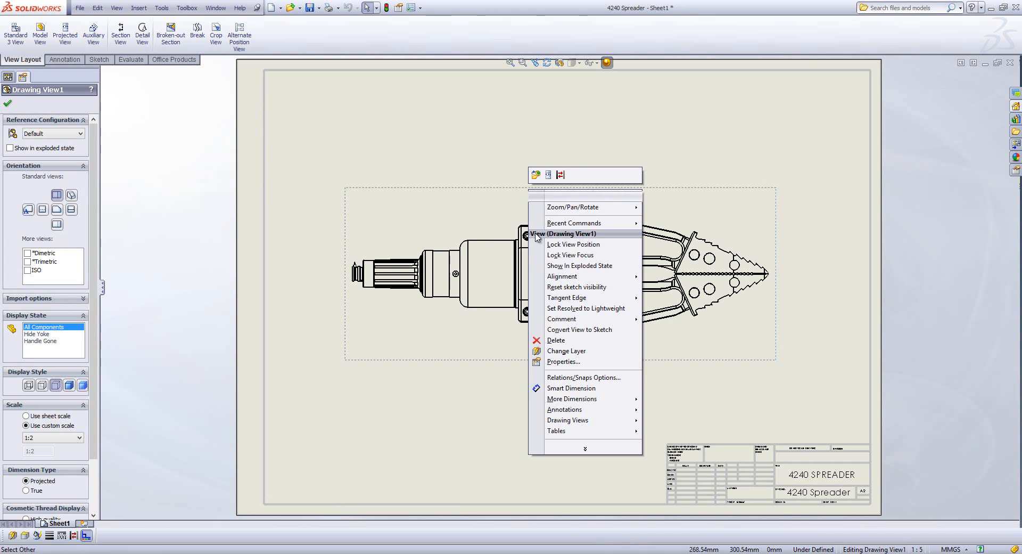
click(563, 362)
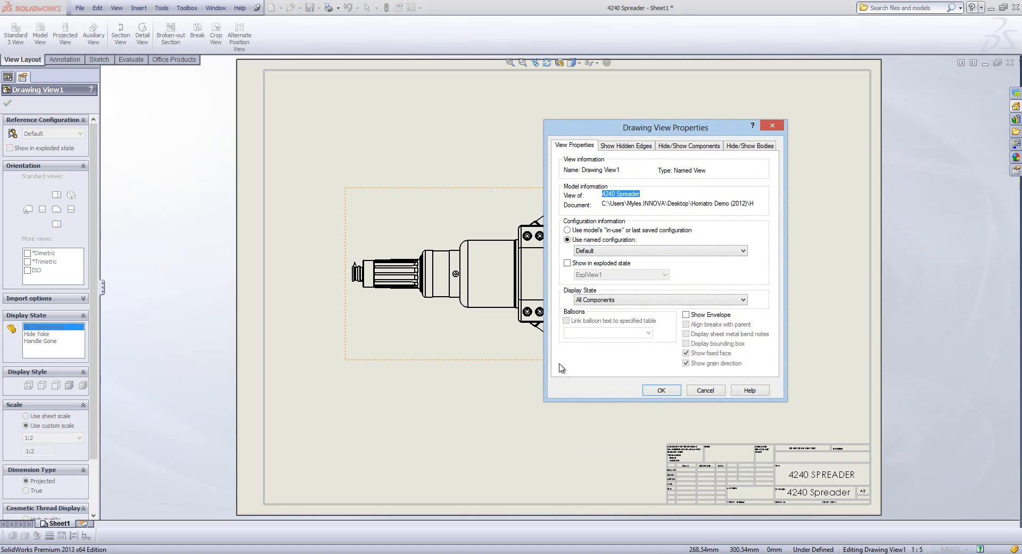
click(660, 299)
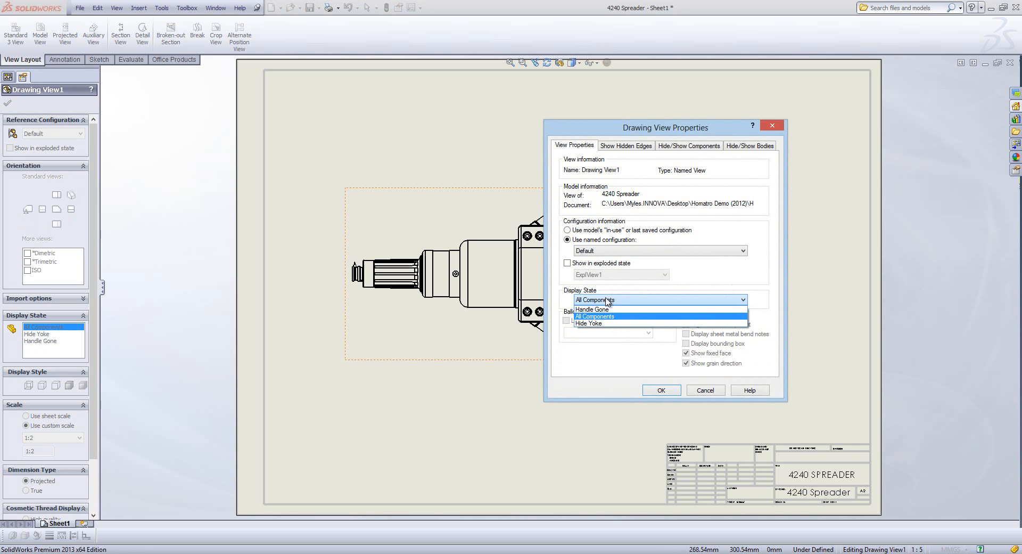
click(593, 309)
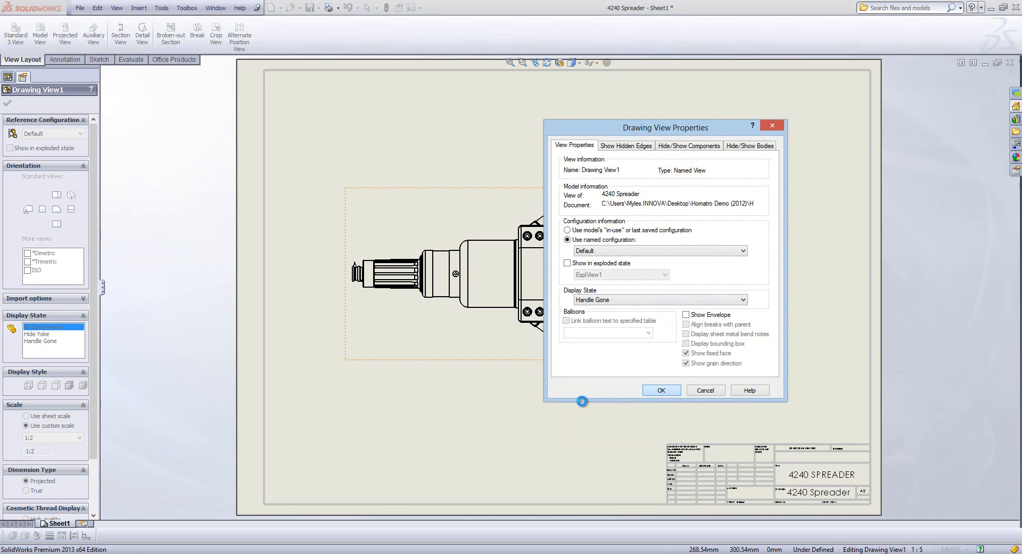
click(660, 389)
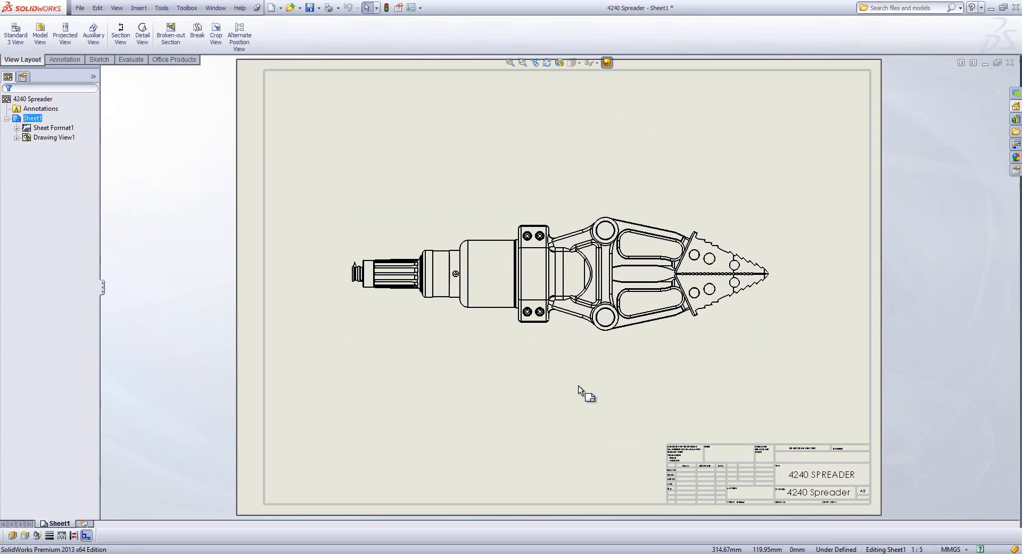